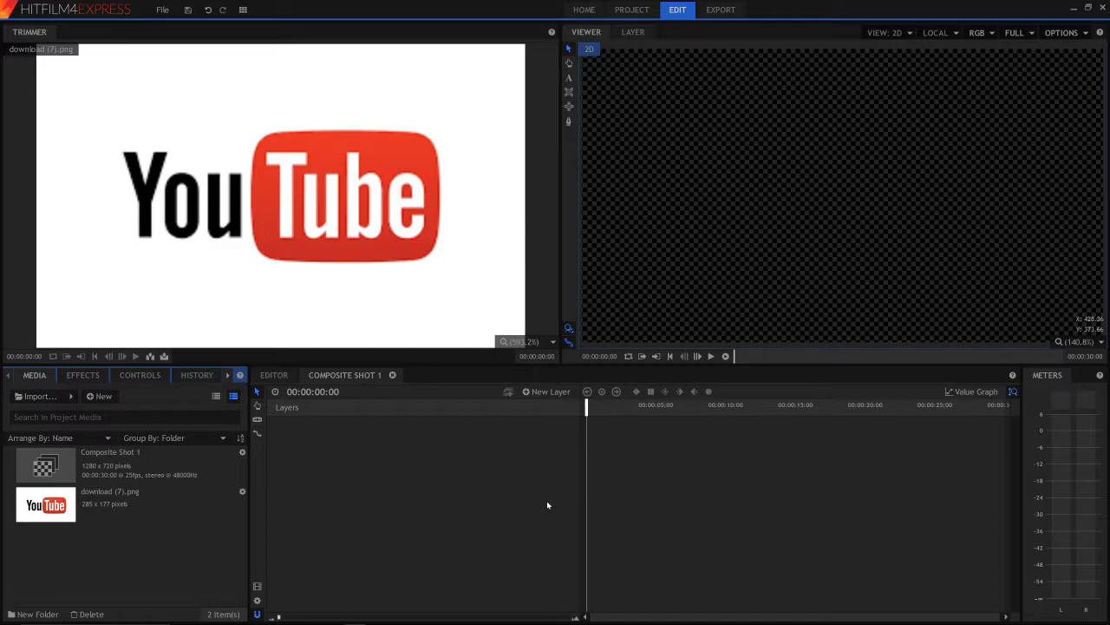
mouse_move(347, 444)
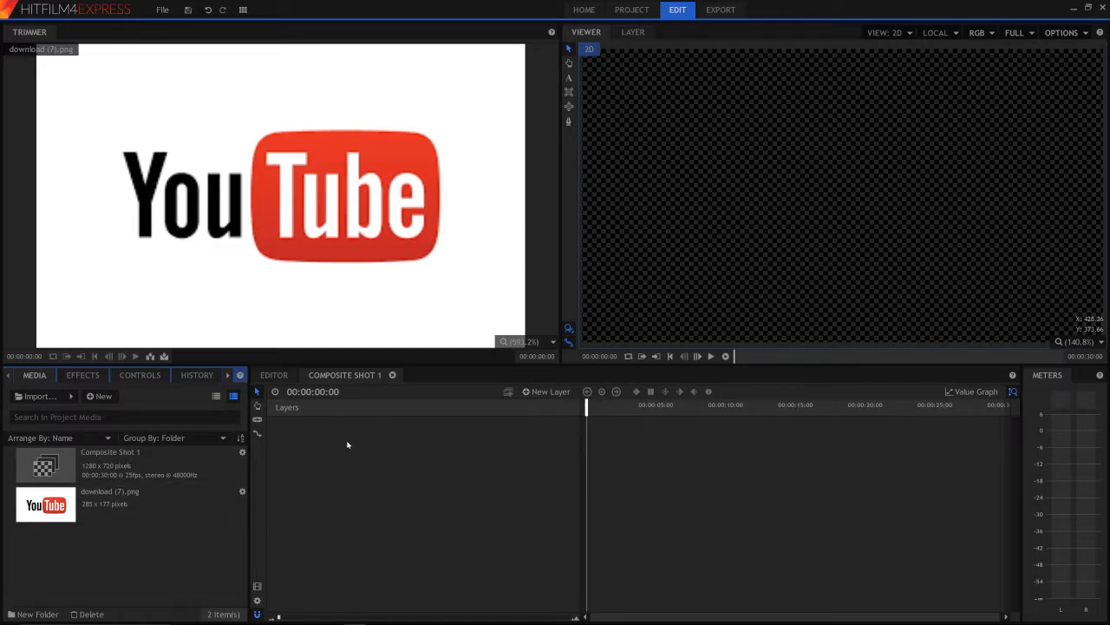
mouse_move(552, 509)
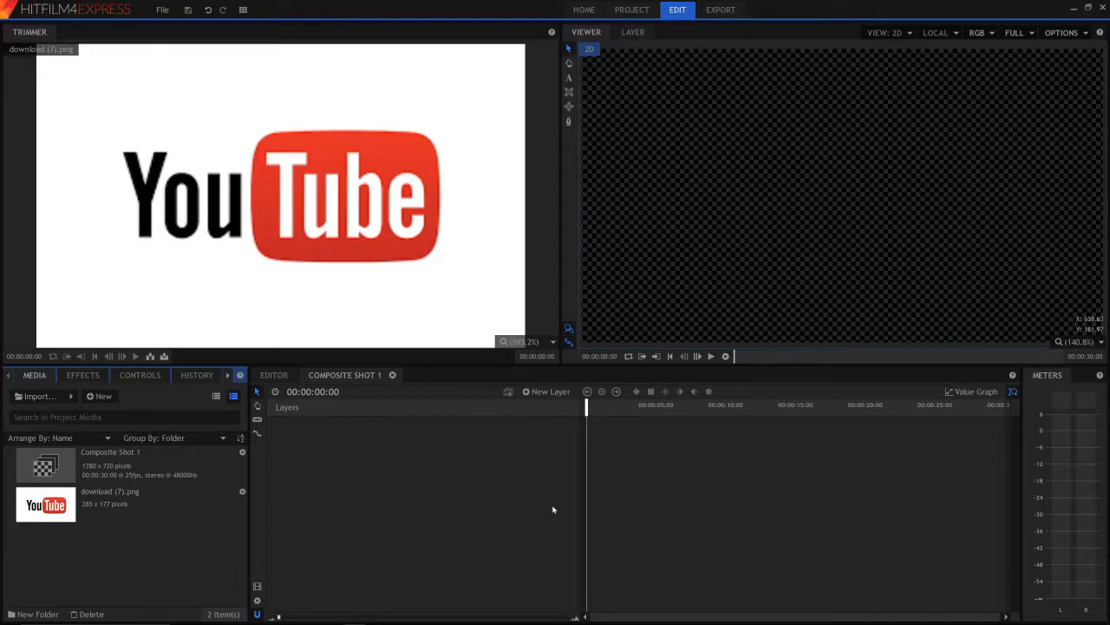
- Pick the YouTube logo image, set the composite shot width to 285, and select Height
left_click(110, 503)
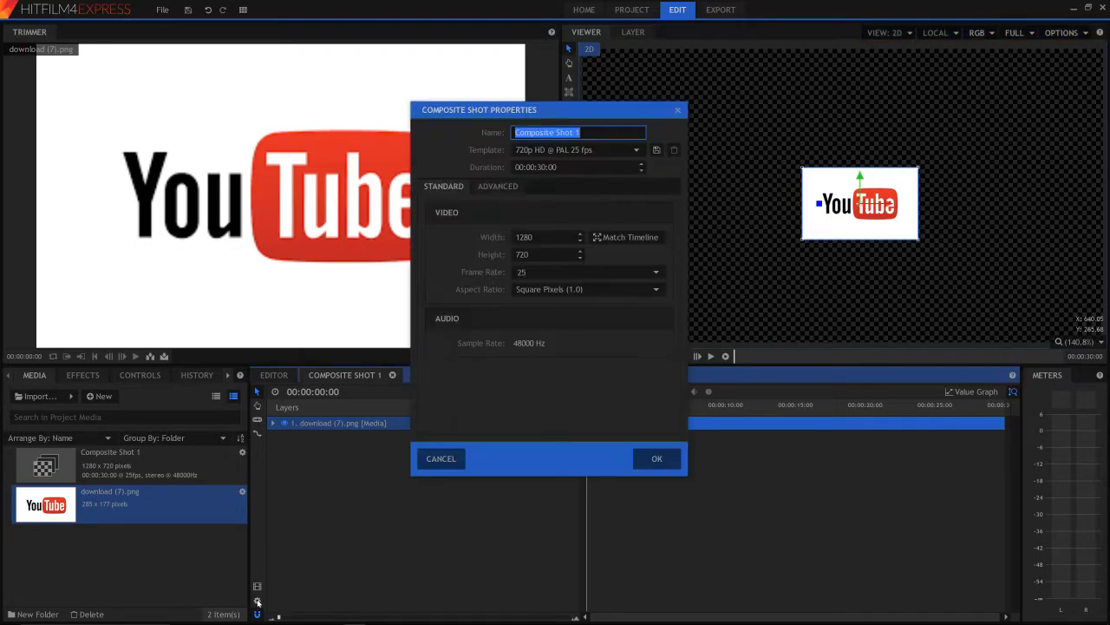
mouse_move(643, 330)
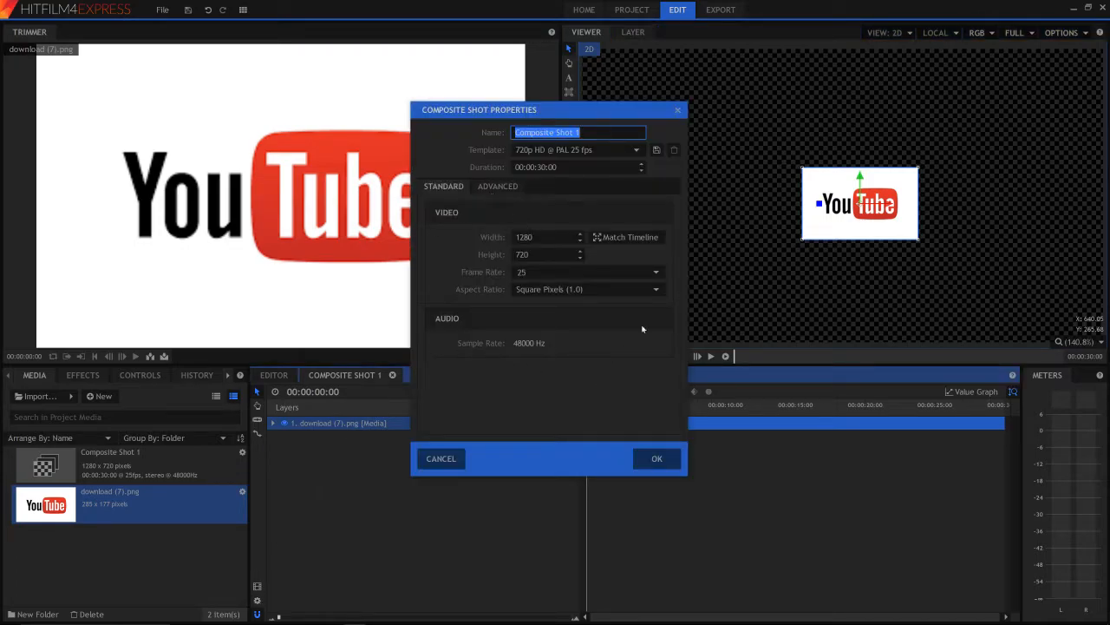
left_click(546, 237)
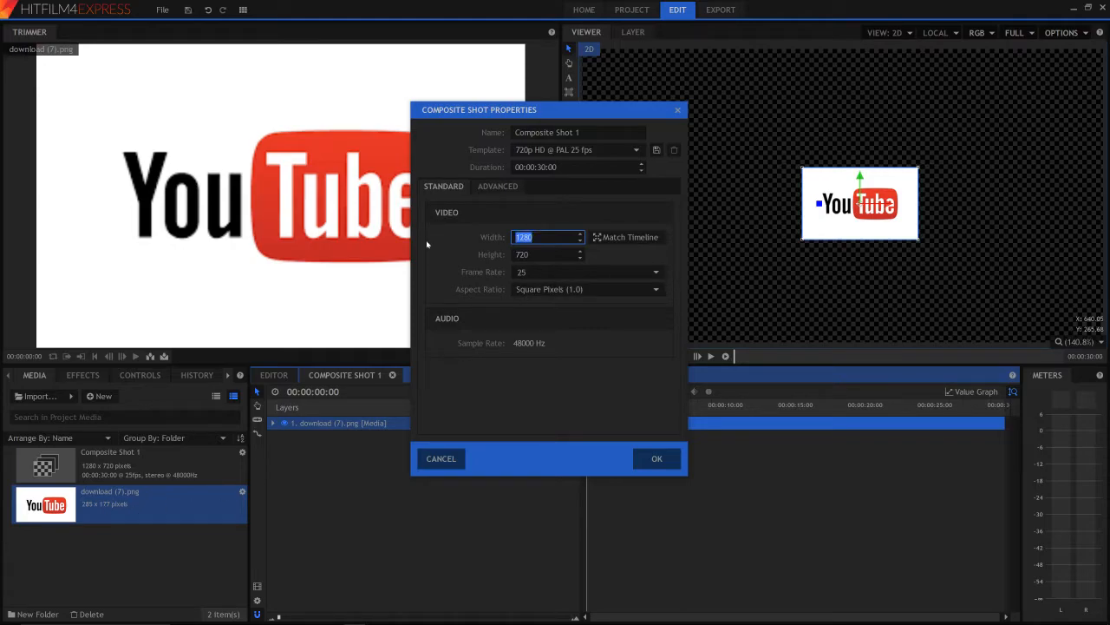
type("285")
left_click(549, 254)
type("177")
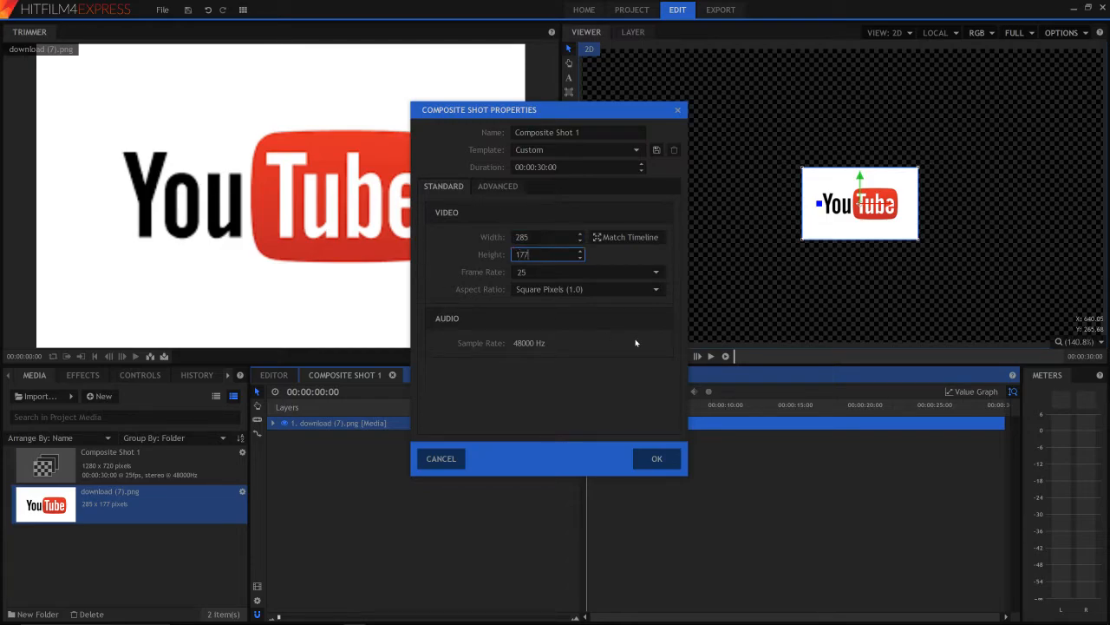
left_click(657, 458)
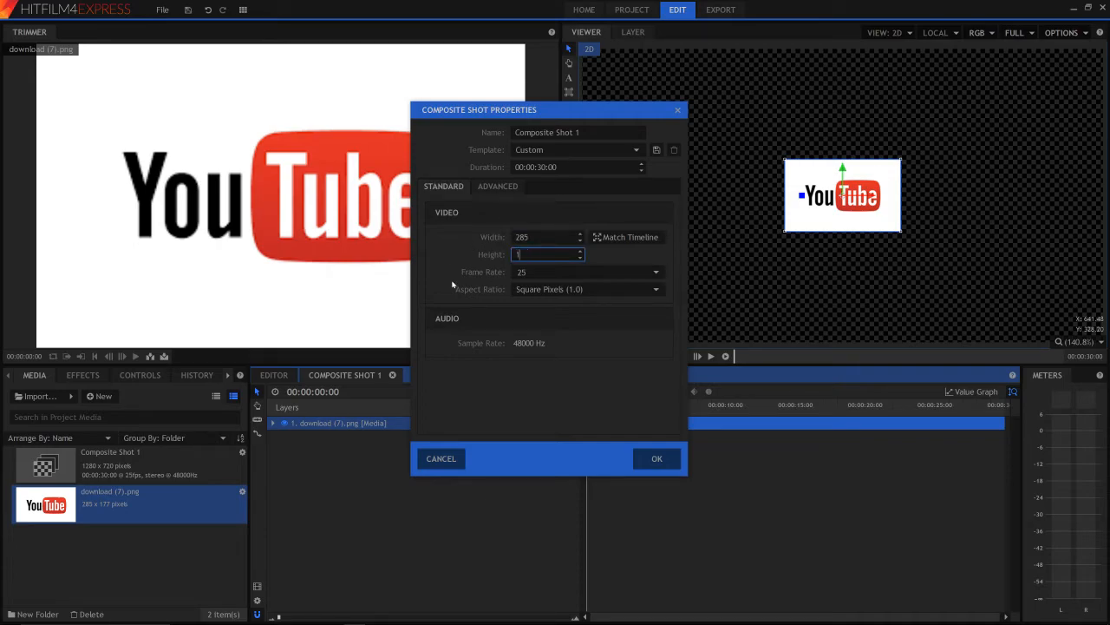
- Confirm the 285 × 177 size for Composite Shot 1 so the logo fills the viewer
left_click(657, 458)
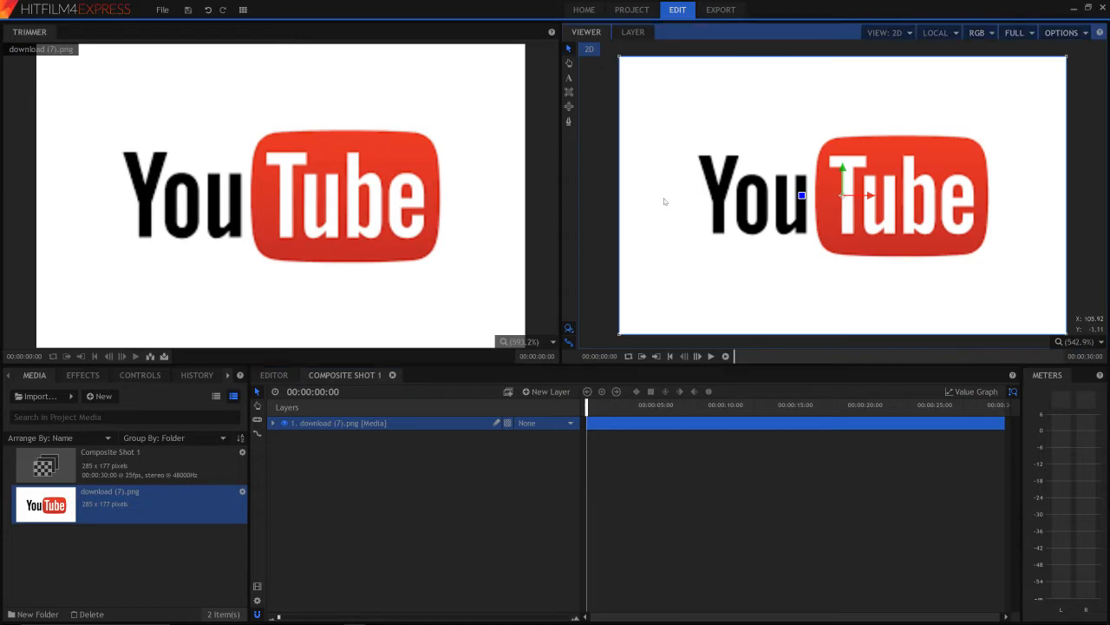
mouse_move(731, 288)
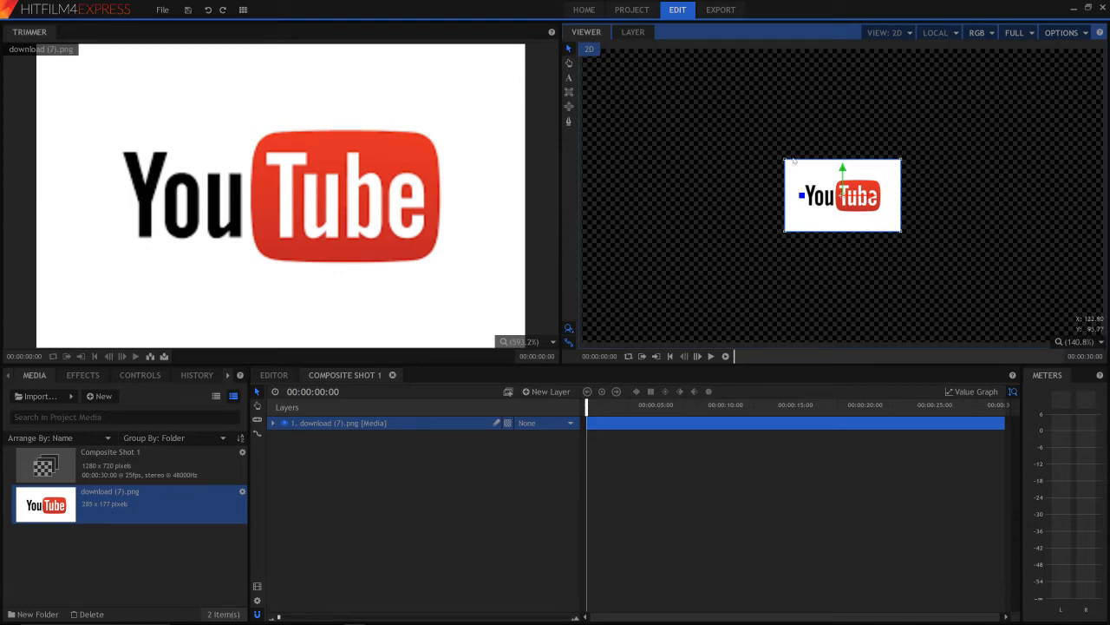
mouse_move(796, 253)
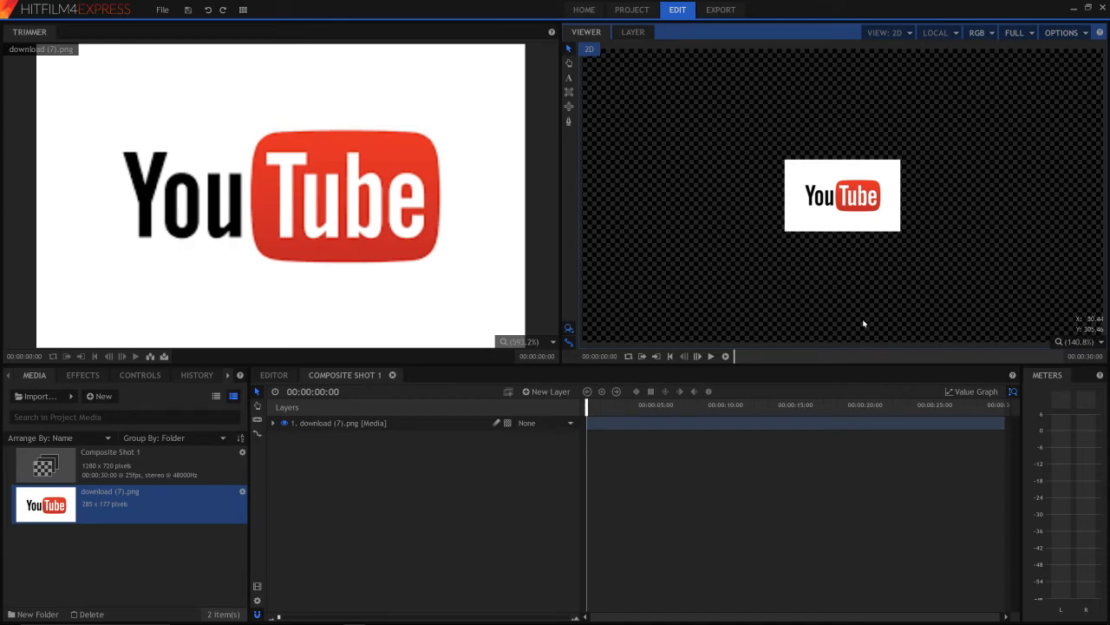
mouse_move(848, 317)
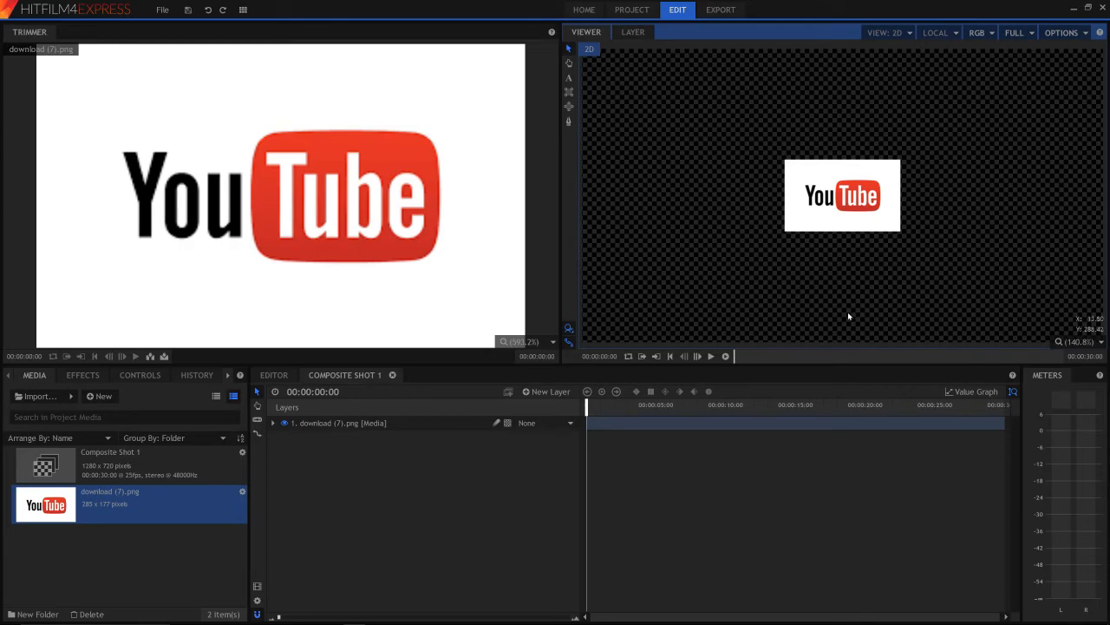